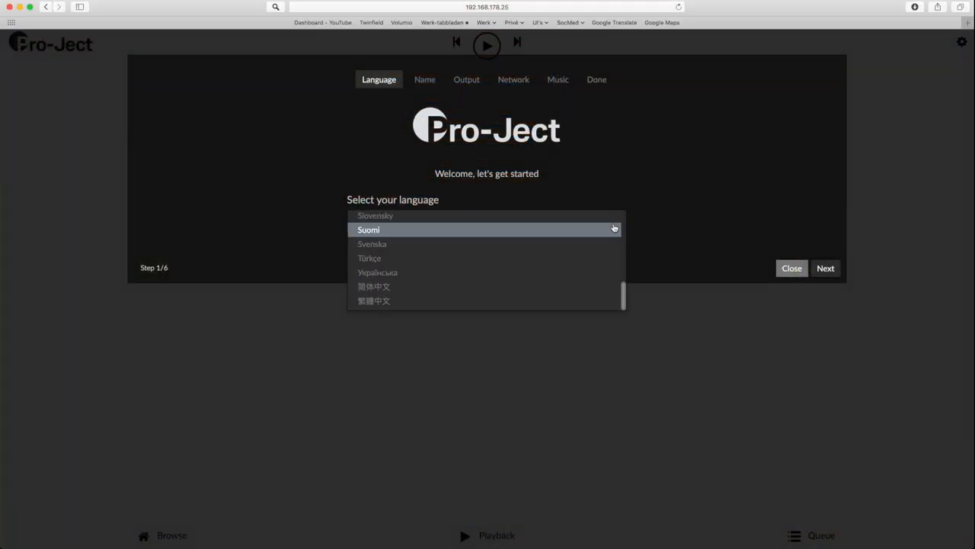
Step: Choose English from the language dropdown on wizard step 1
scroll(up, 3)
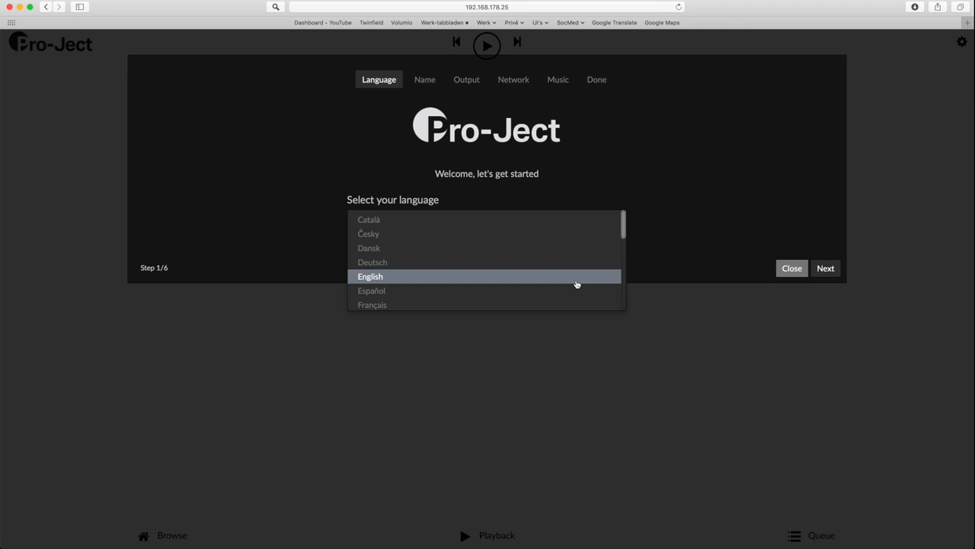
click(370, 276)
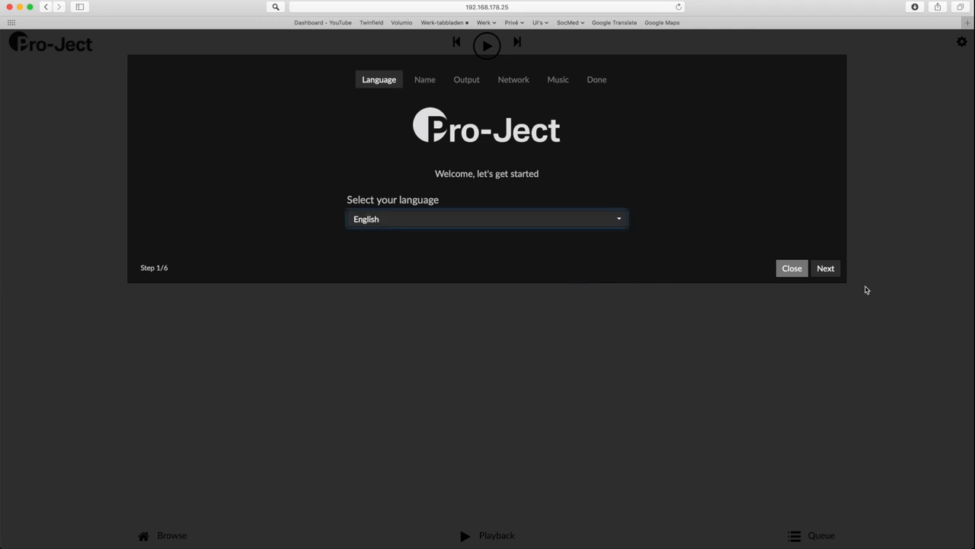
Step: Name the device 'Streambox' in the wizard's naming step
click(826, 269)
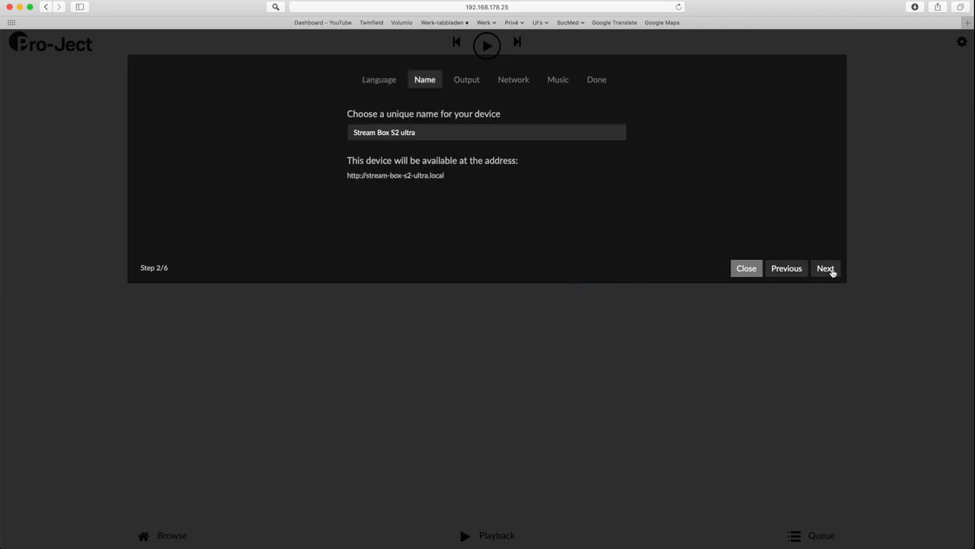
mouse_move(439, 146)
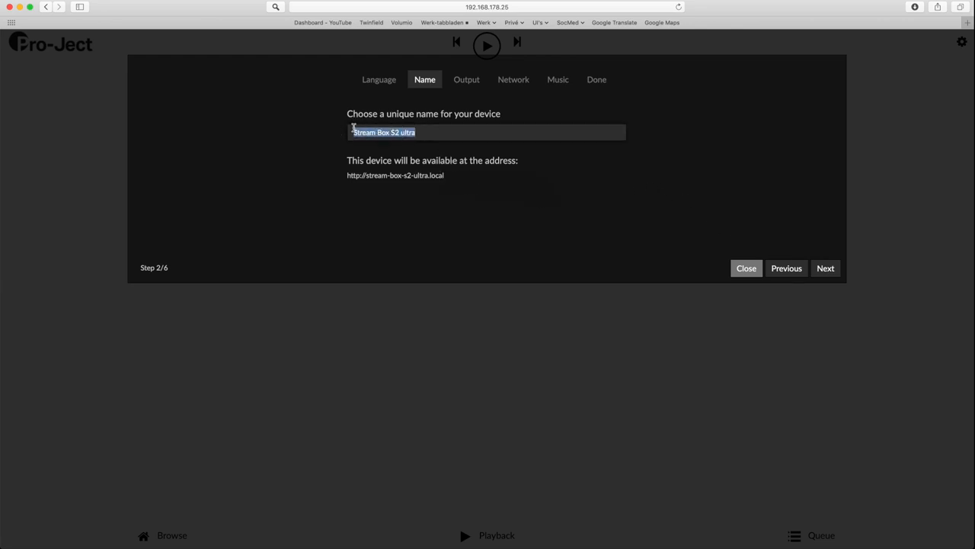
text(Stream)
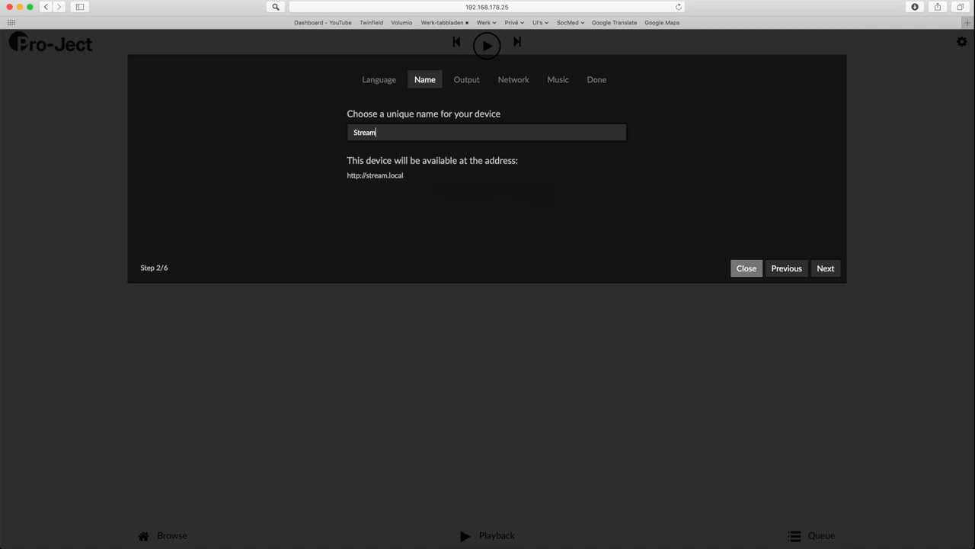
text(box)
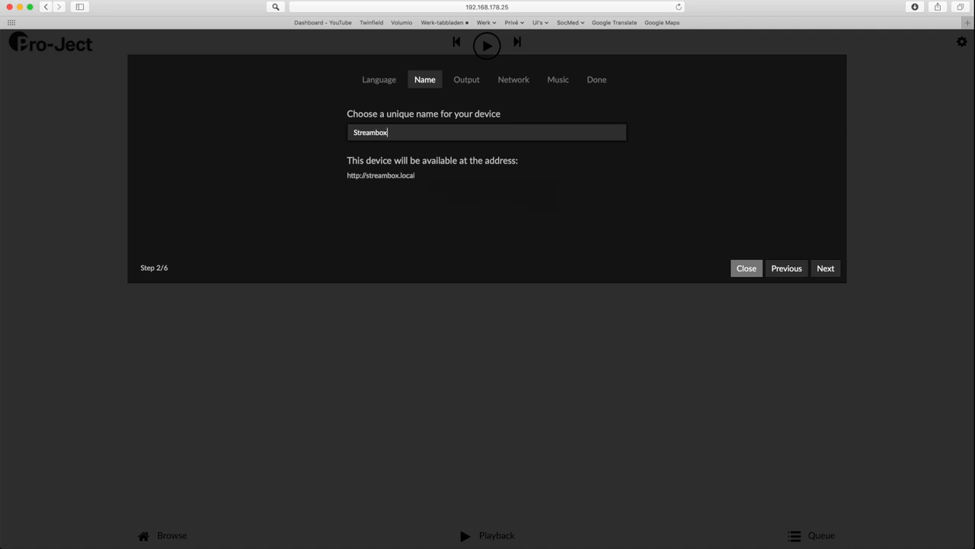
mouse_move(538, 200)
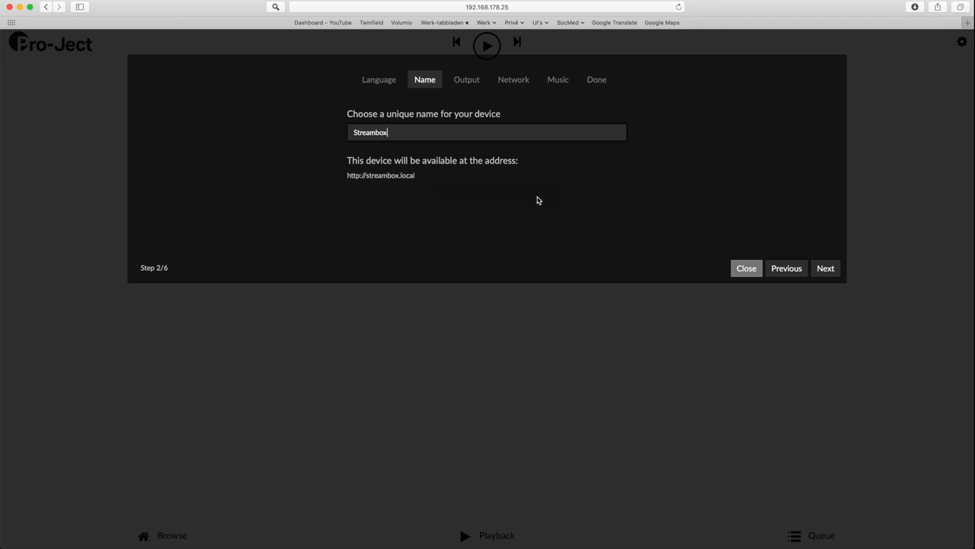
mouse_move(423, 180)
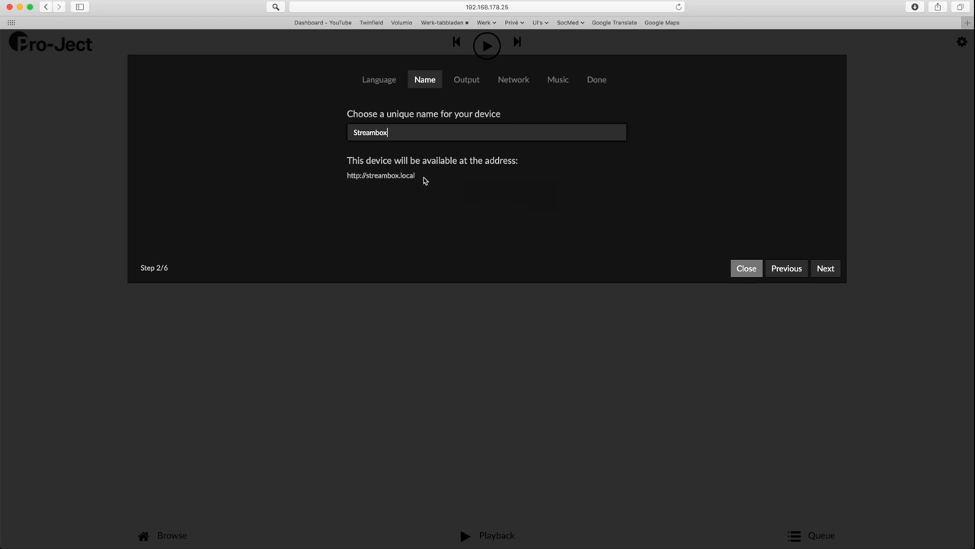
mouse_move(633, 229)
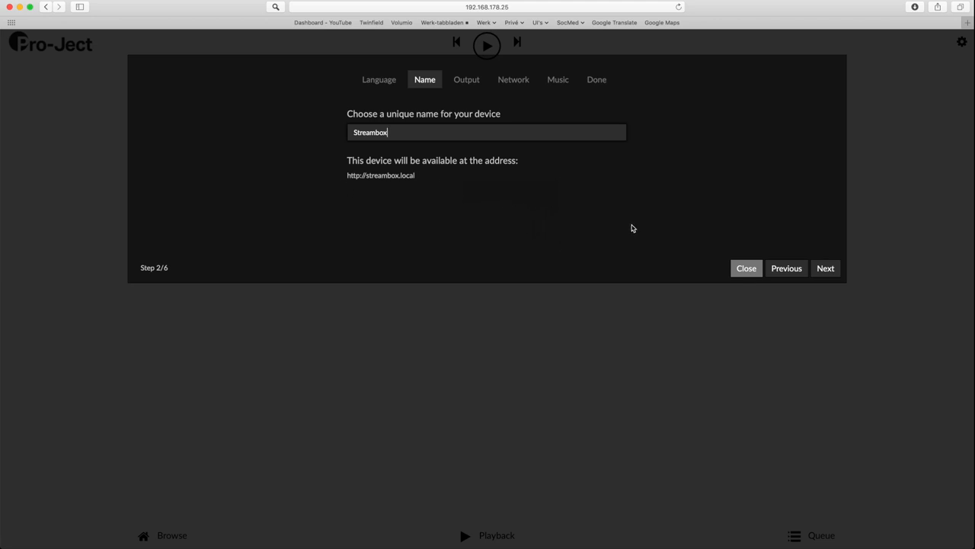
Step: Advance past the audio output step and scroll through the available Wi-Fi networks
click(825, 267)
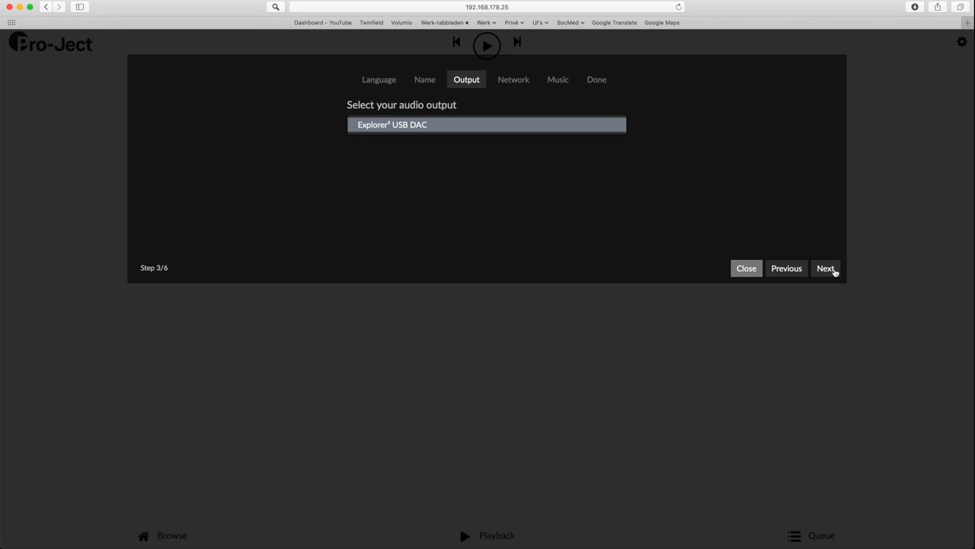
click(826, 269)
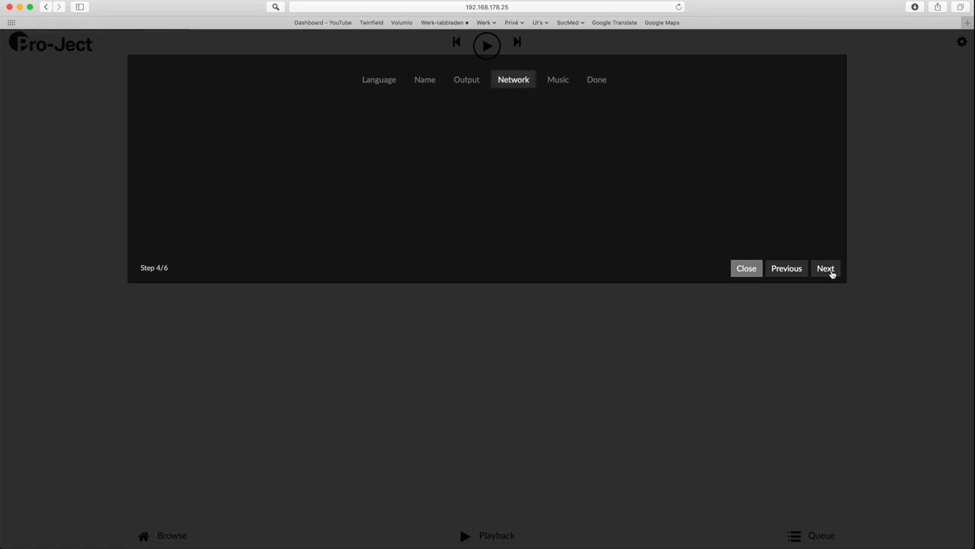
click(826, 268)
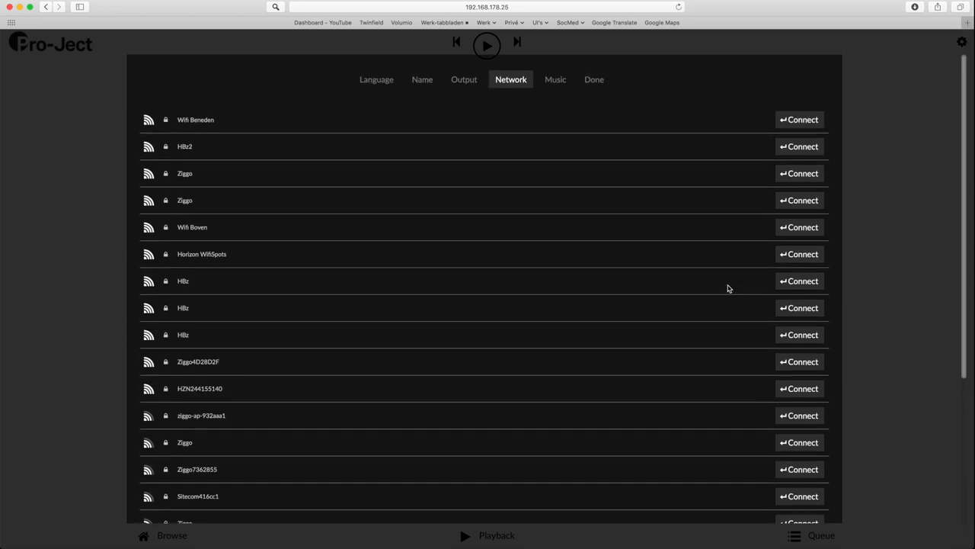
scroll(down, 3)
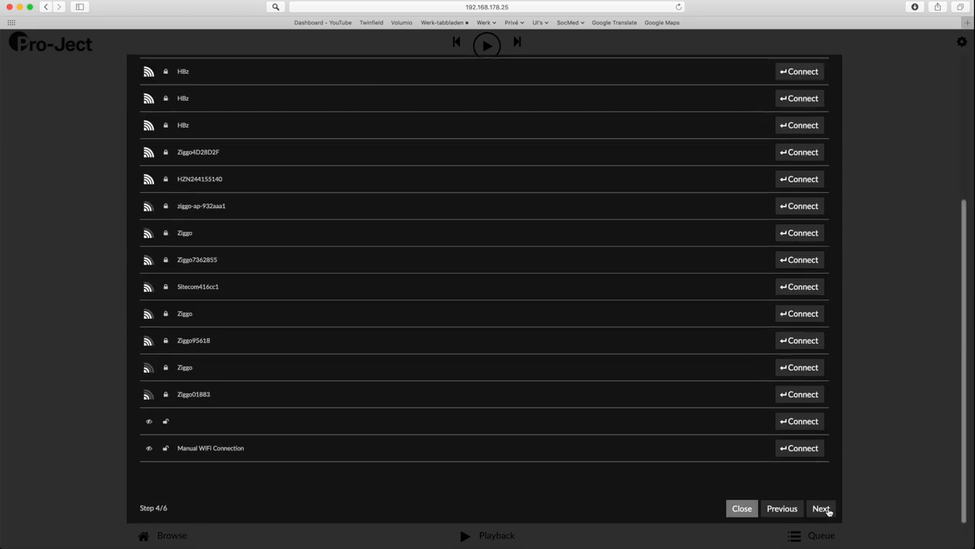
Step: Add a network drive by rescanning and selecting the Data share on ROCK
click(821, 508)
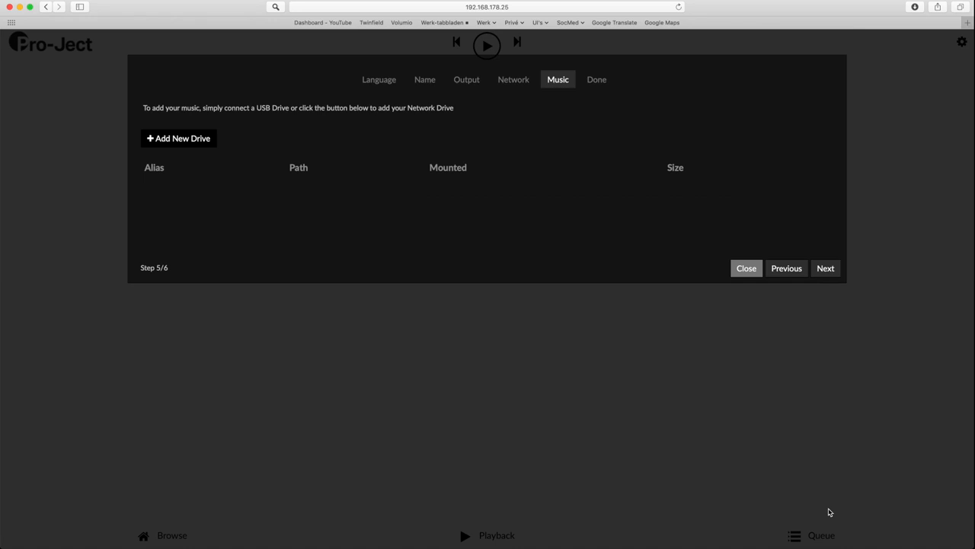
mouse_move(173, 142)
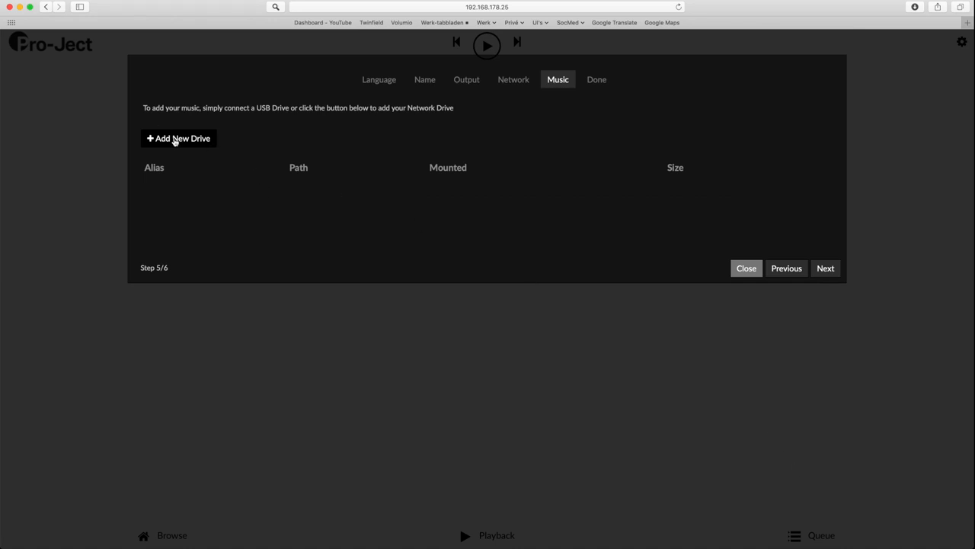
click(178, 138)
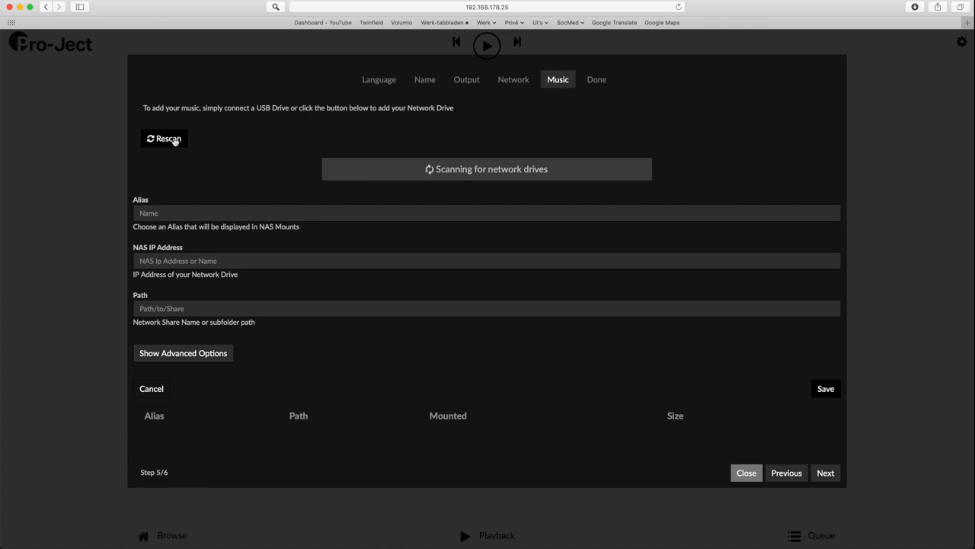
click(163, 138)
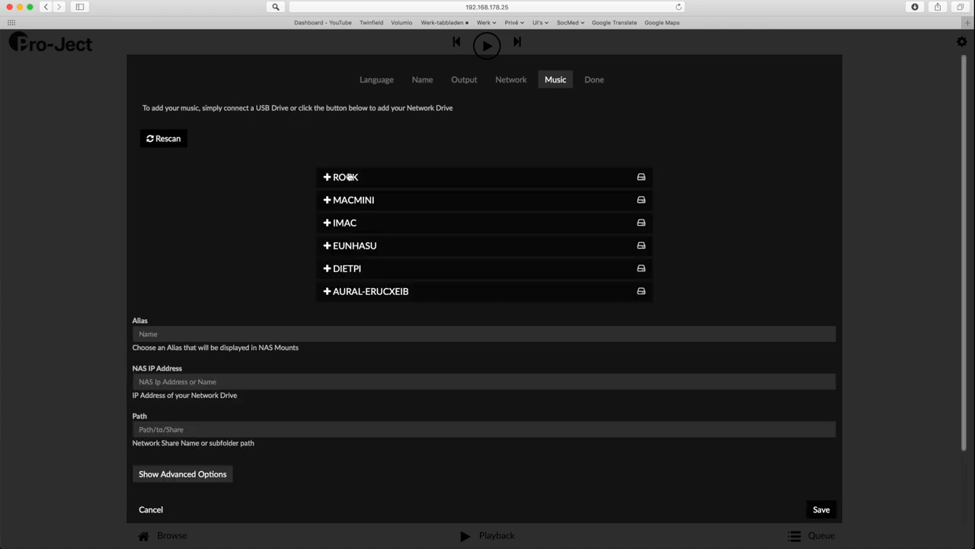
click(345, 177)
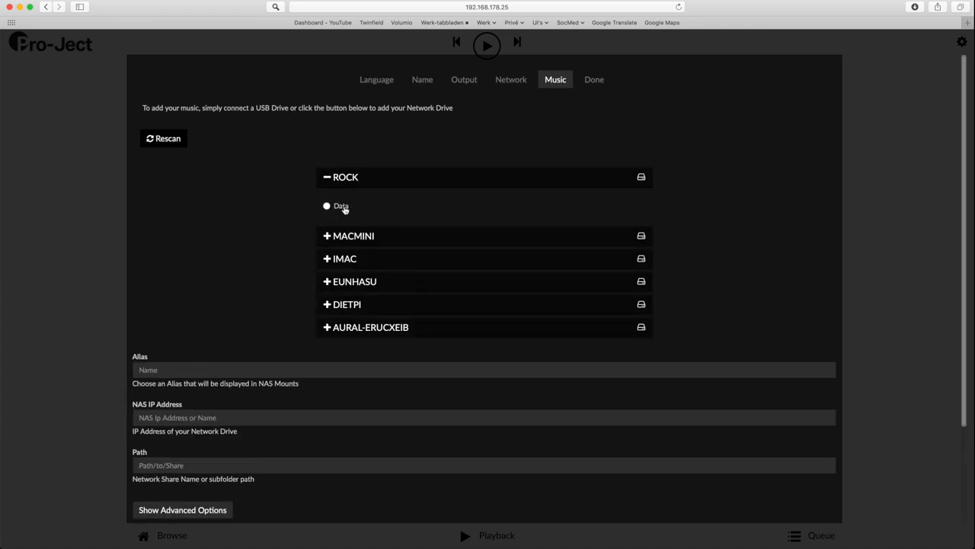
click(327, 206)
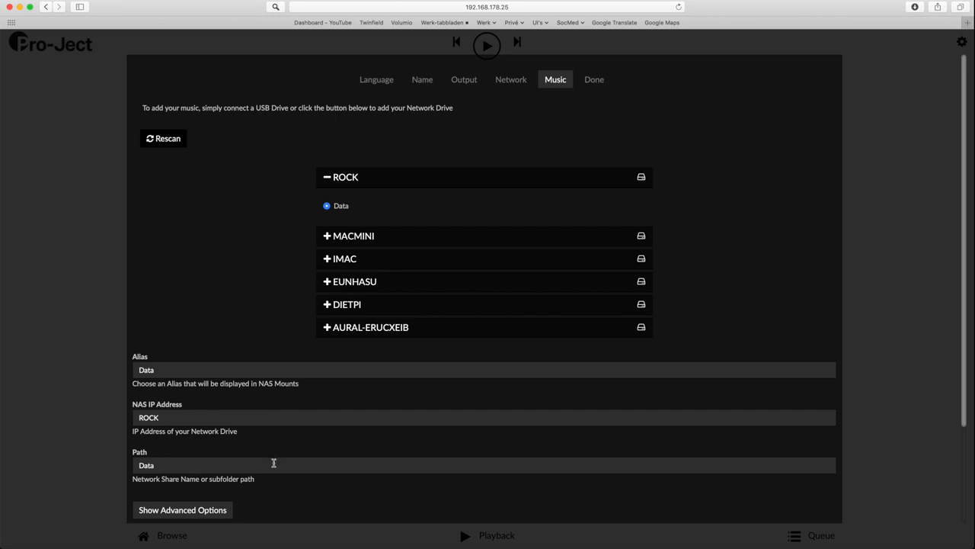
mouse_move(230, 462)
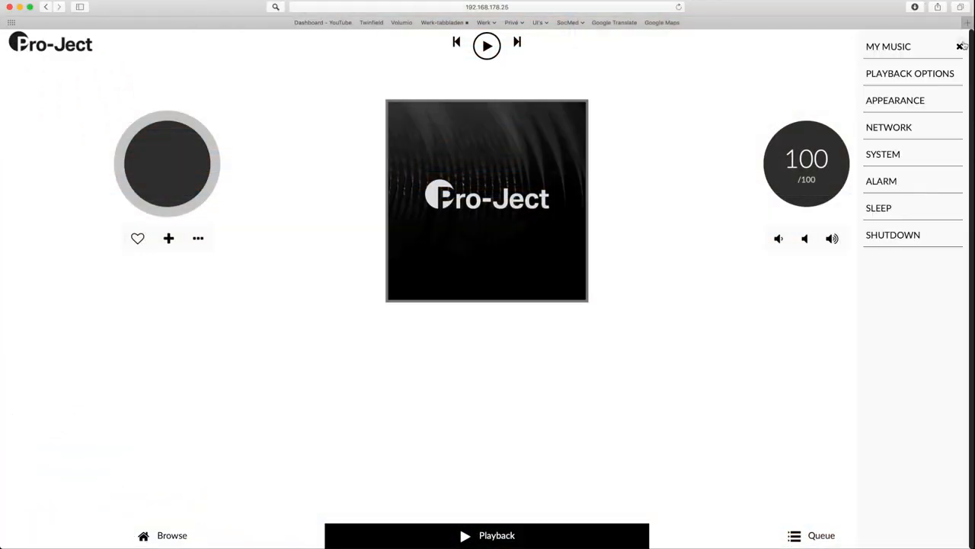
Step: Refresh the music library counts in My Music settings
click(888, 46)
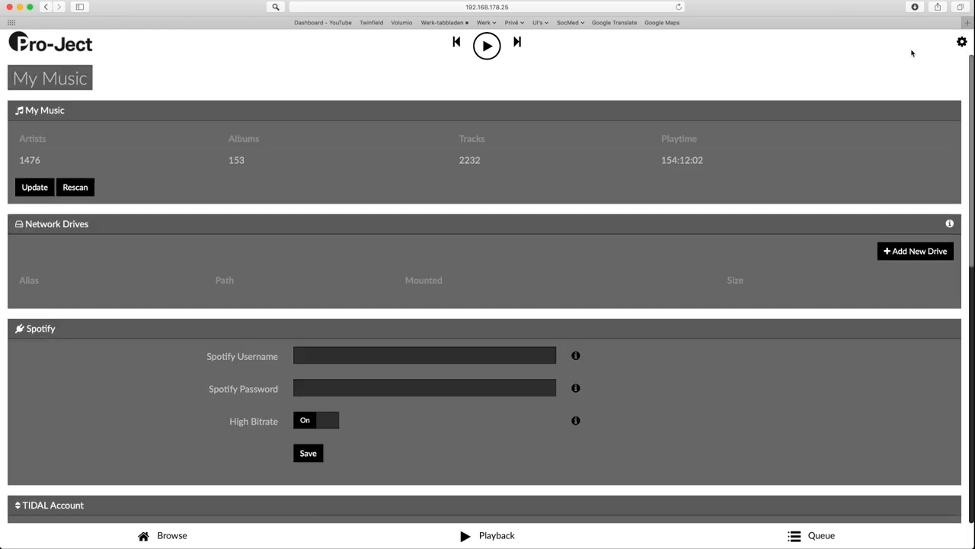
mouse_move(3, 166)
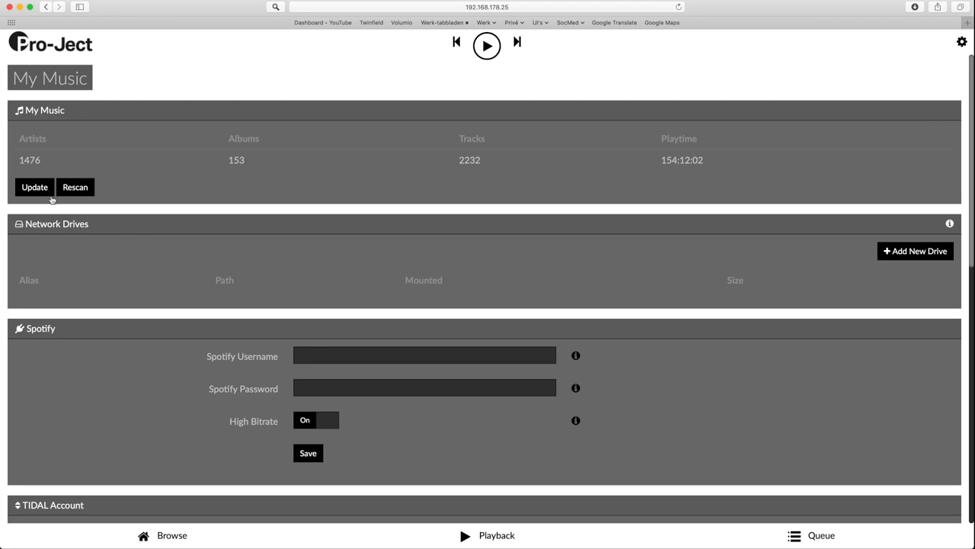
click(34, 187)
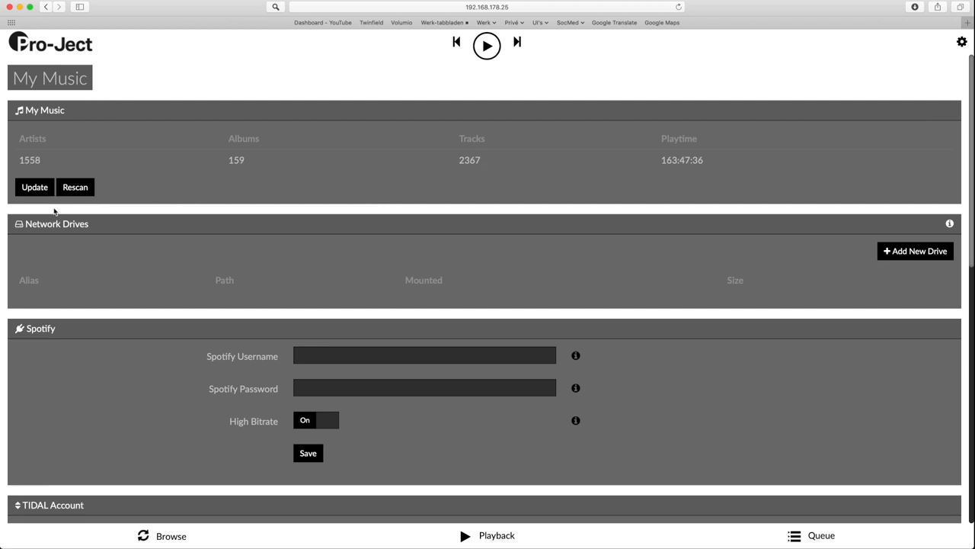
scroll(down, 3)
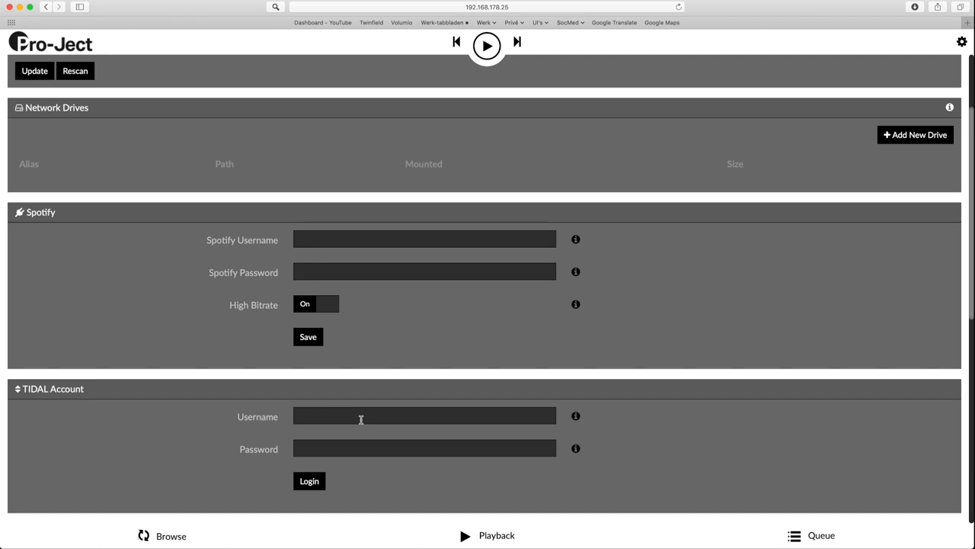
Step: Enter the TIDAL account username and password and log in
click(425, 415)
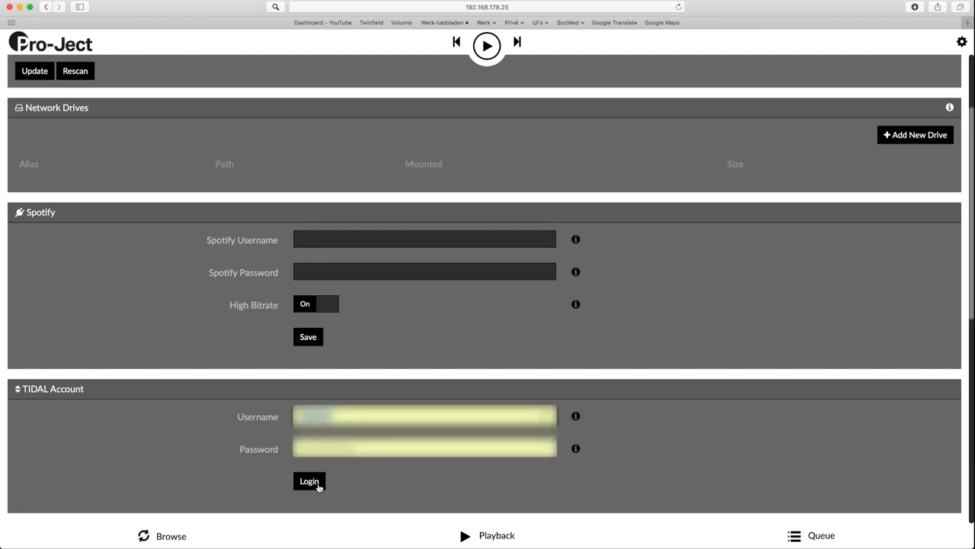
click(308, 481)
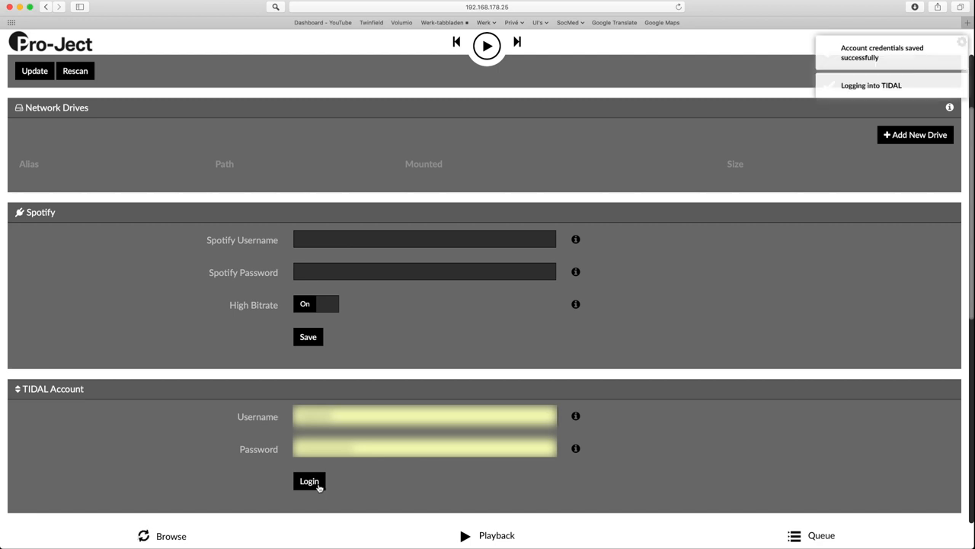
click(308, 481)
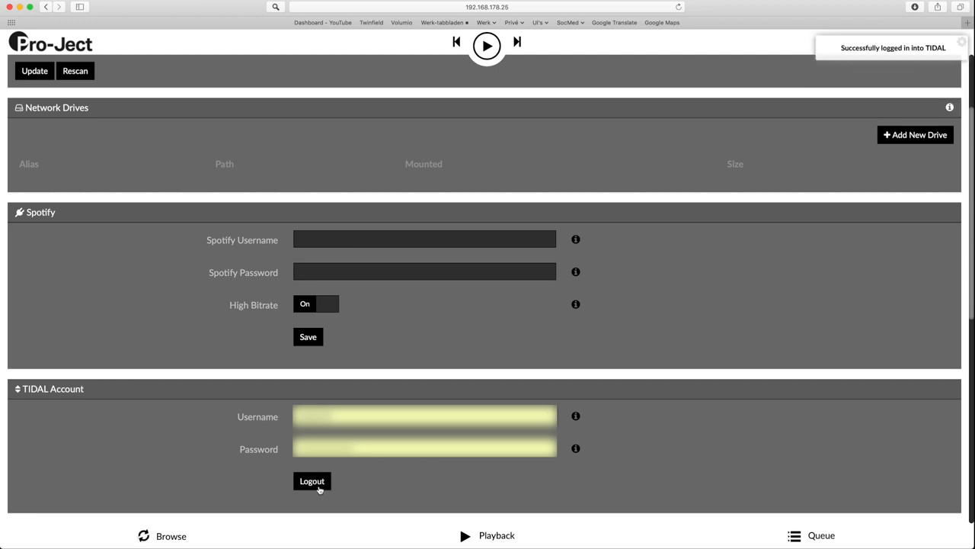
scroll(down, 3)
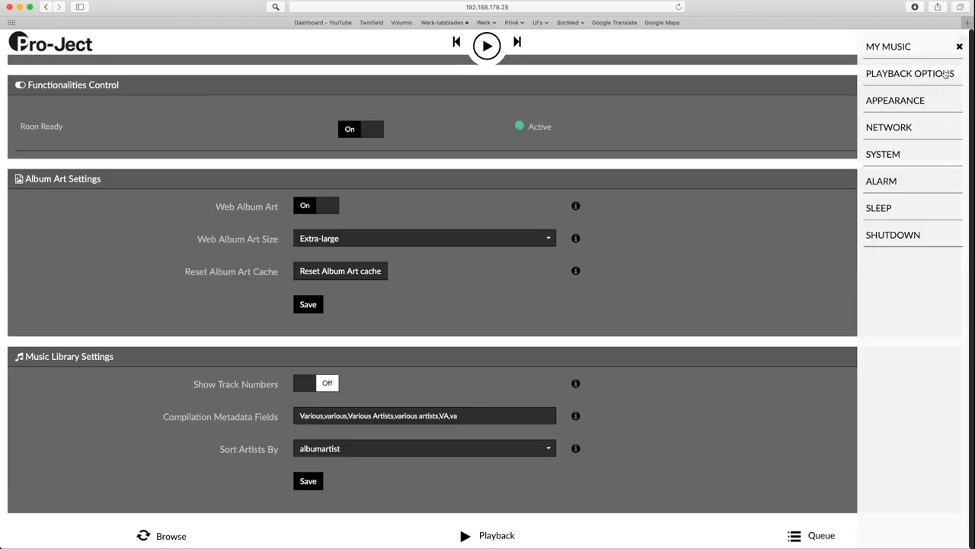
Step: Turn Audio Resampling on in Playback Options, then return to the playback screen
click(909, 74)
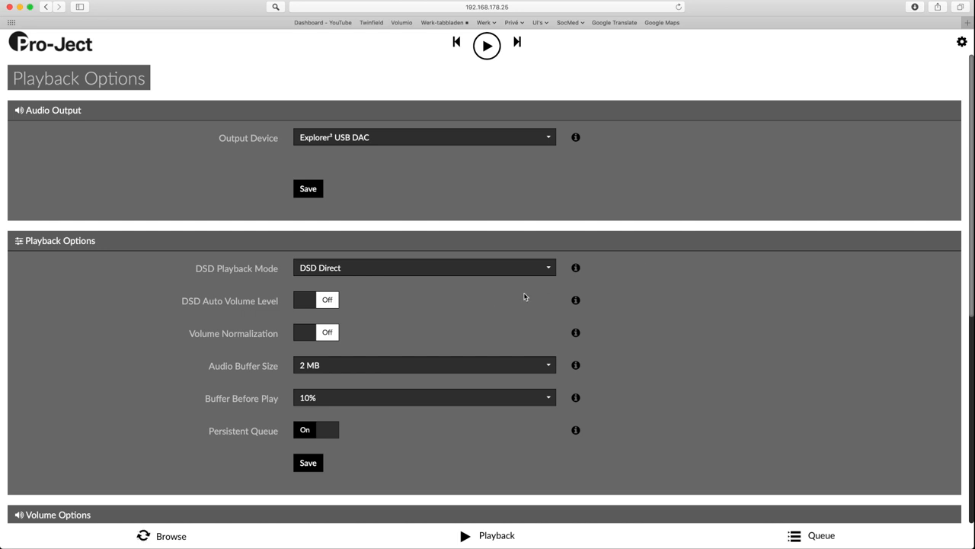
mouse_move(470, 292)
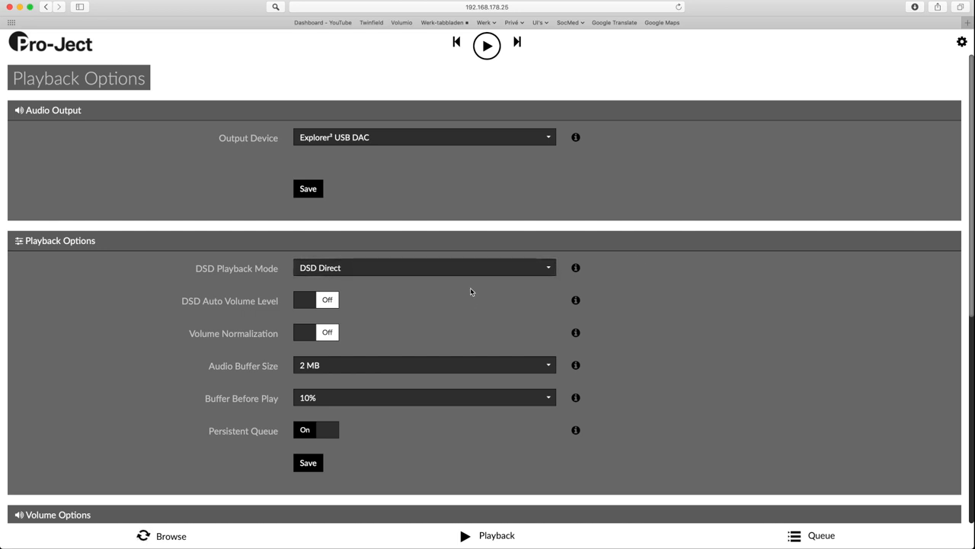
scroll(down, 3)
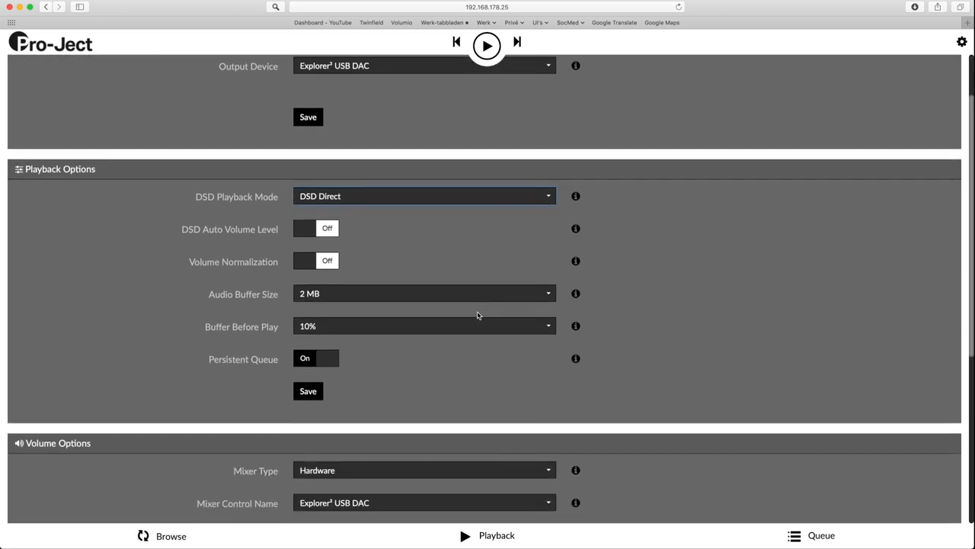
scroll(down, 3)
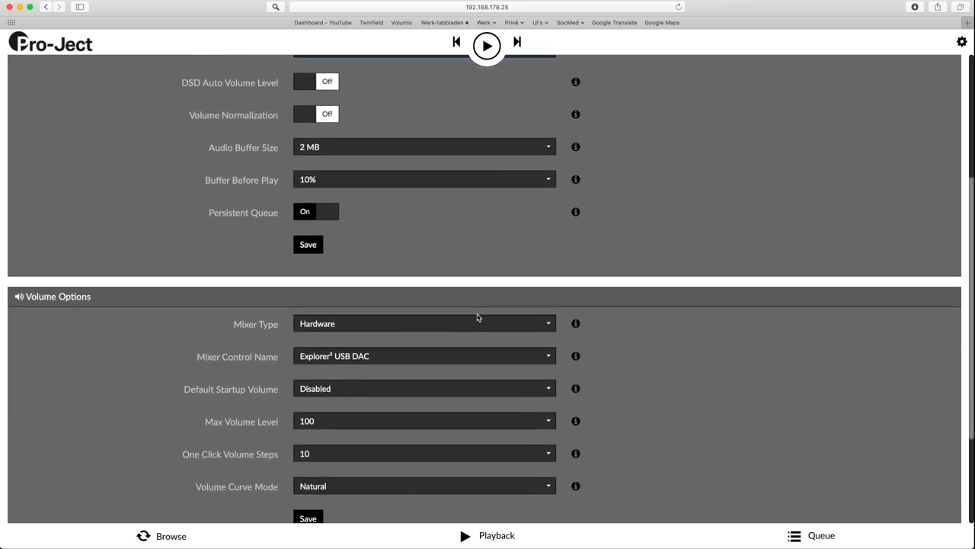
scroll(down, 3)
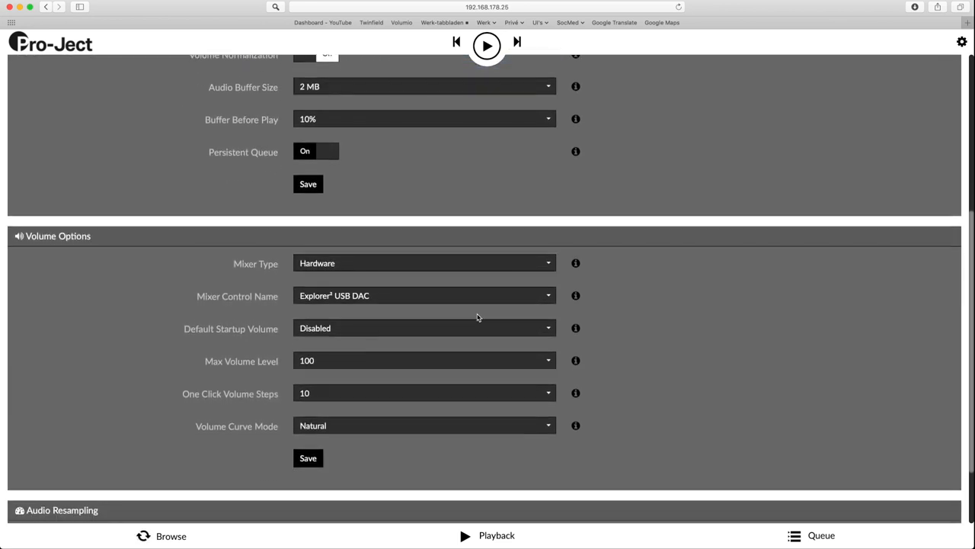
mouse_move(452, 336)
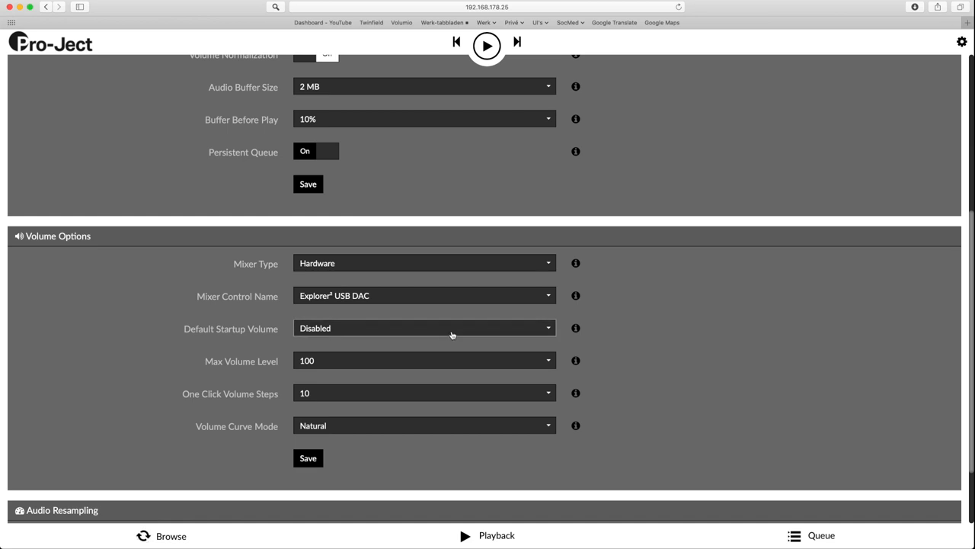
scroll(down, 3)
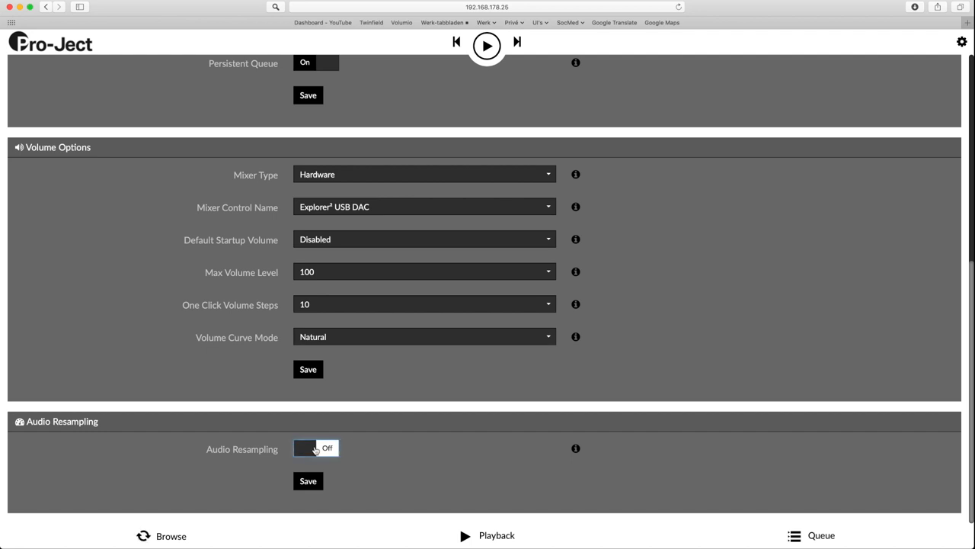
click(315, 448)
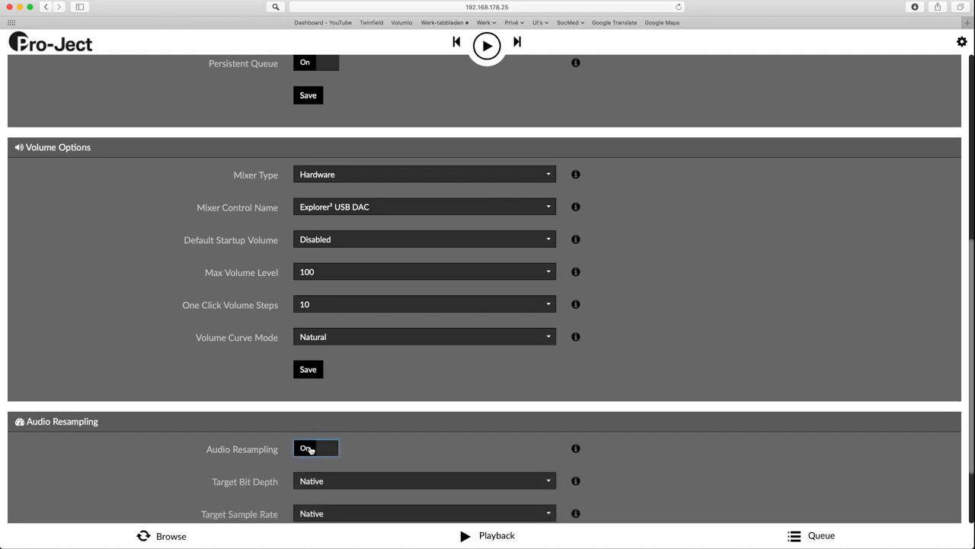
click(961, 42)
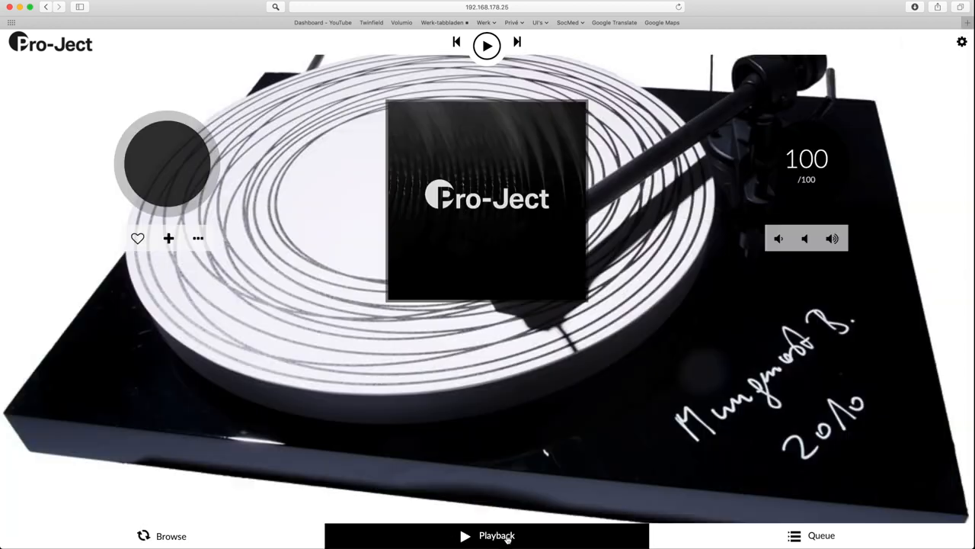
Step: View background images and colours in Appearance settings, then reopen the settings menu
click(961, 42)
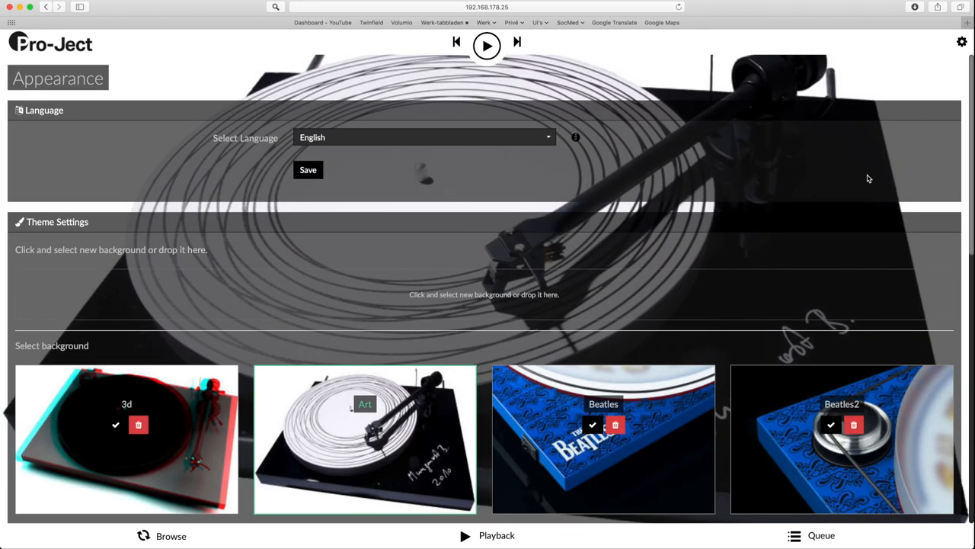
scroll(down, 3)
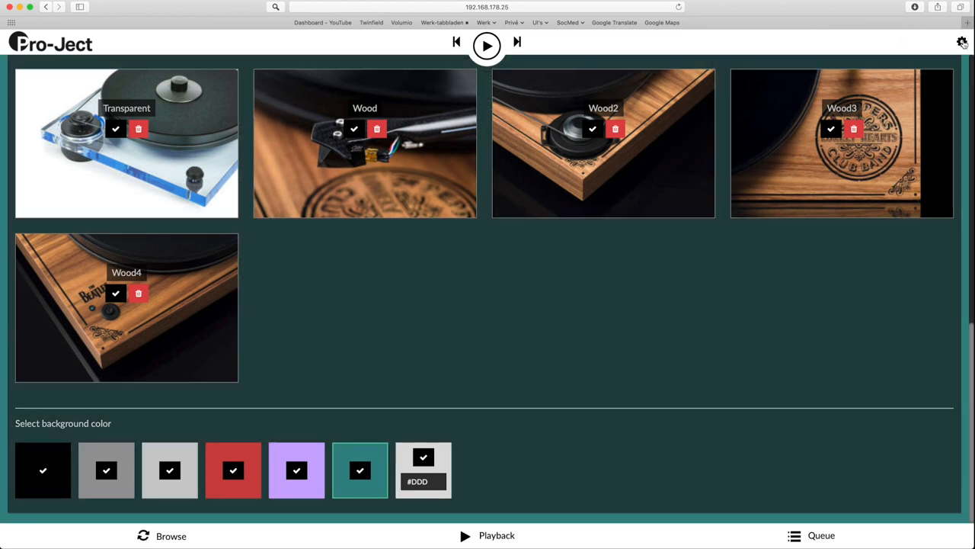
click(963, 41)
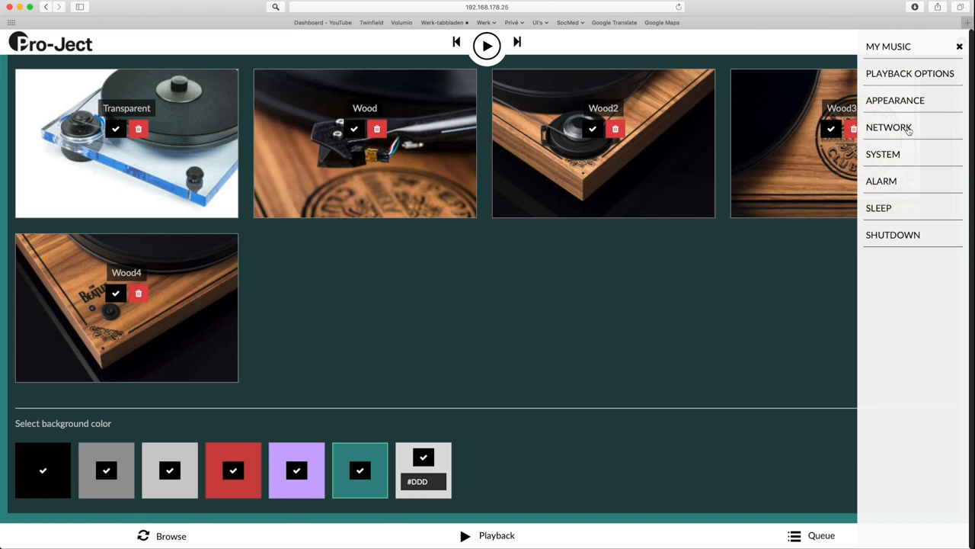
Step: Browse Network Status, Wireless Network, Hotspot and DNS sections in Network Settings
click(889, 127)
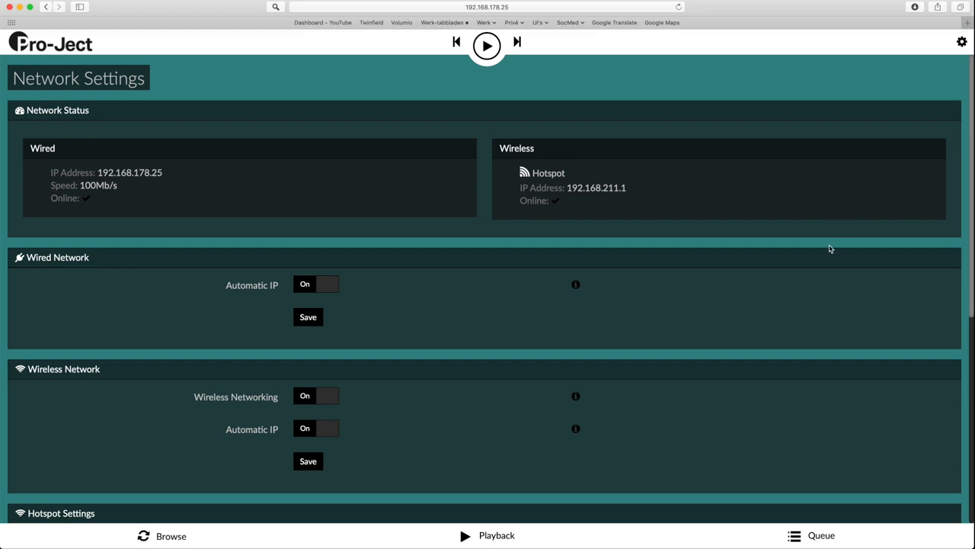
scroll(down, 3)
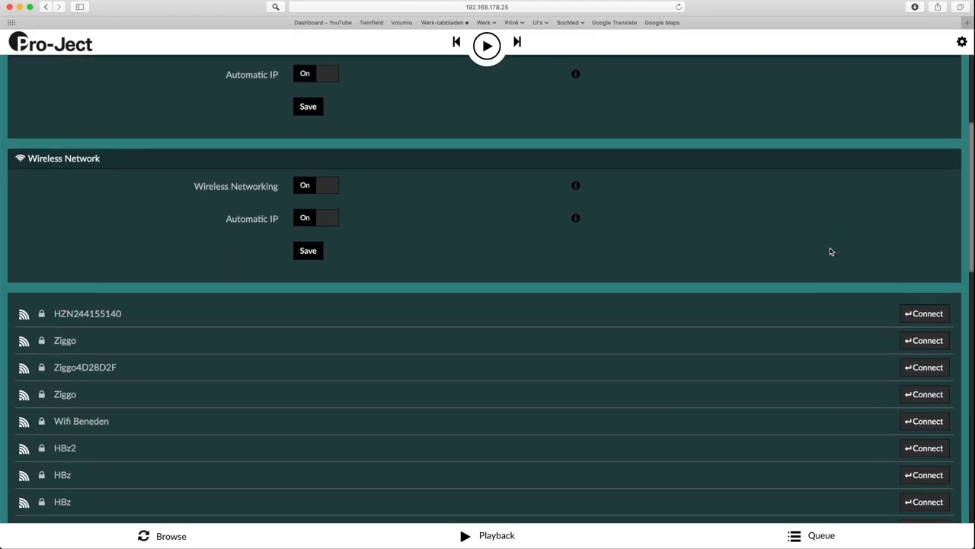
scroll(down, 3)
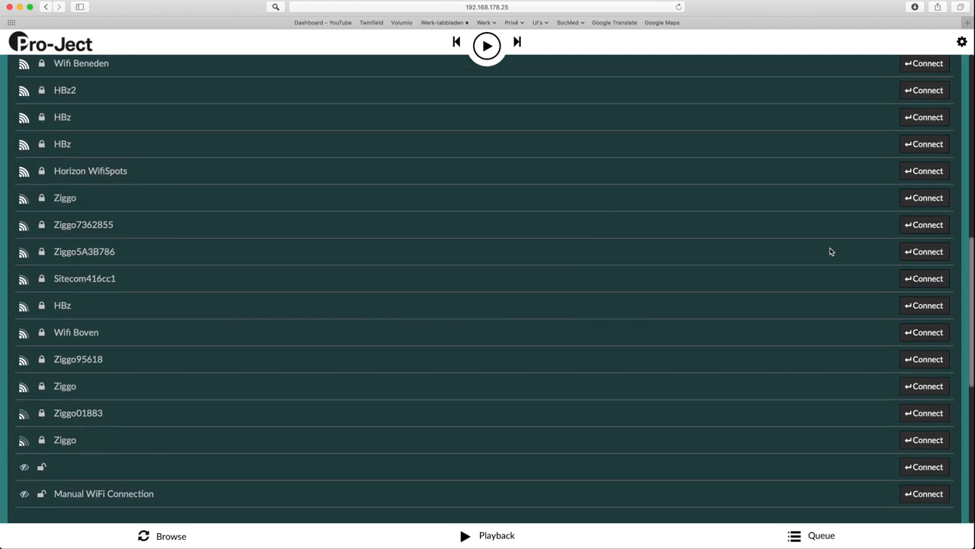
scroll(down, 3)
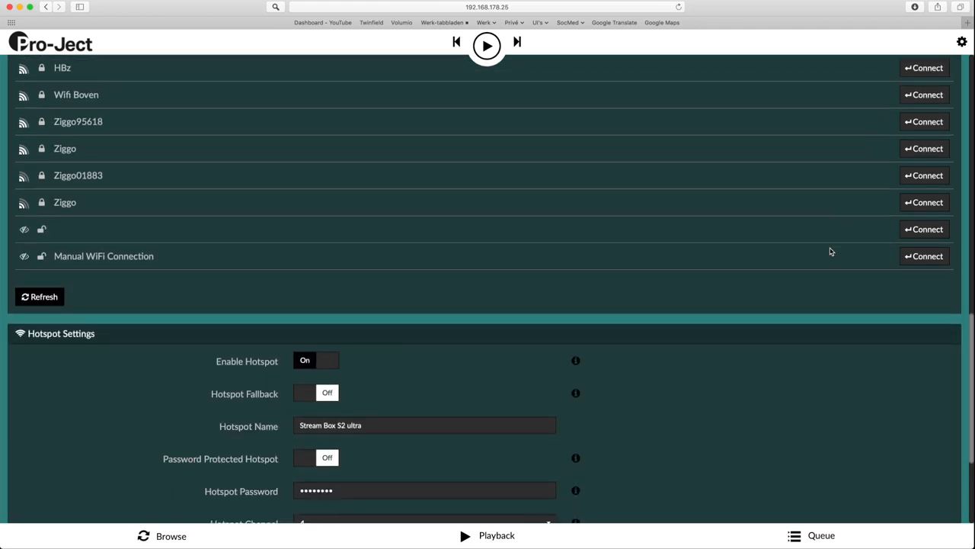
scroll(down, 3)
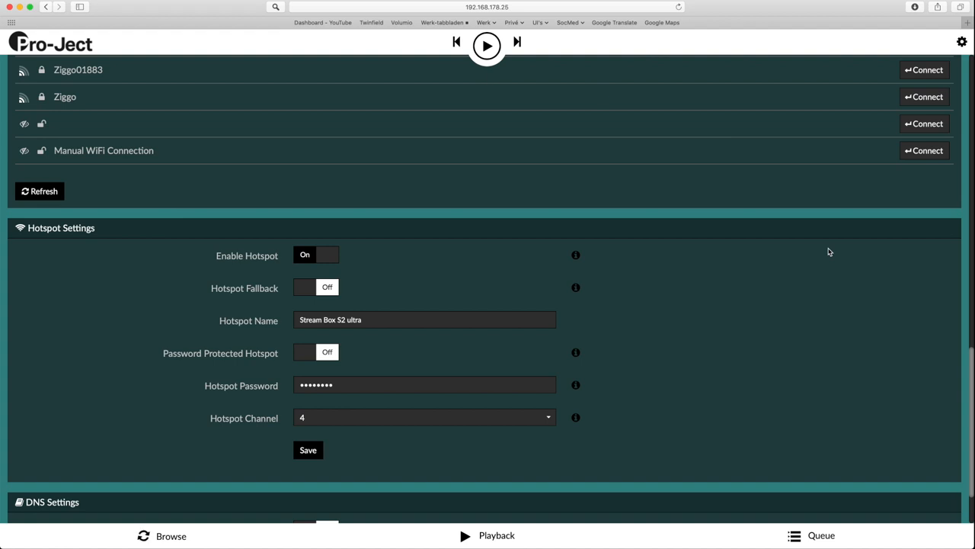
scroll(down, 3)
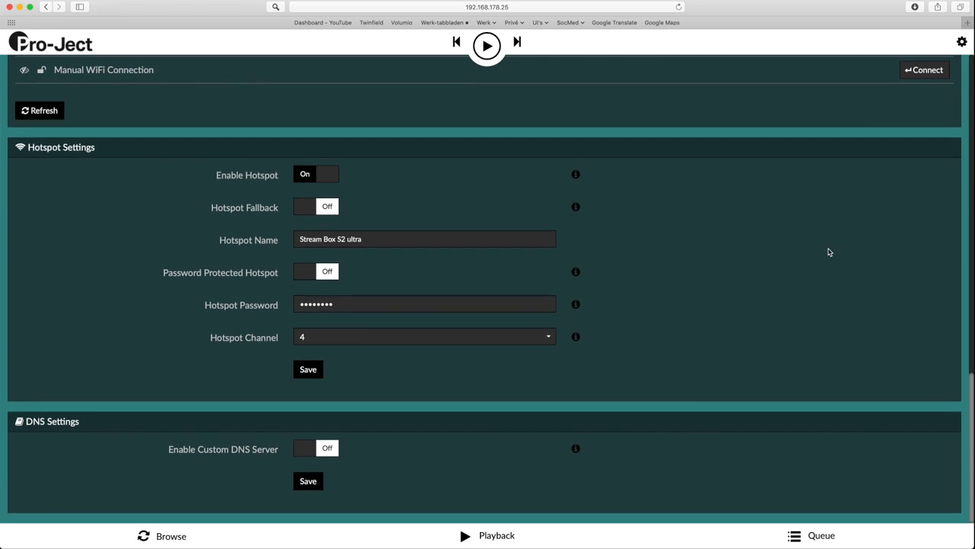
mouse_move(961, 43)
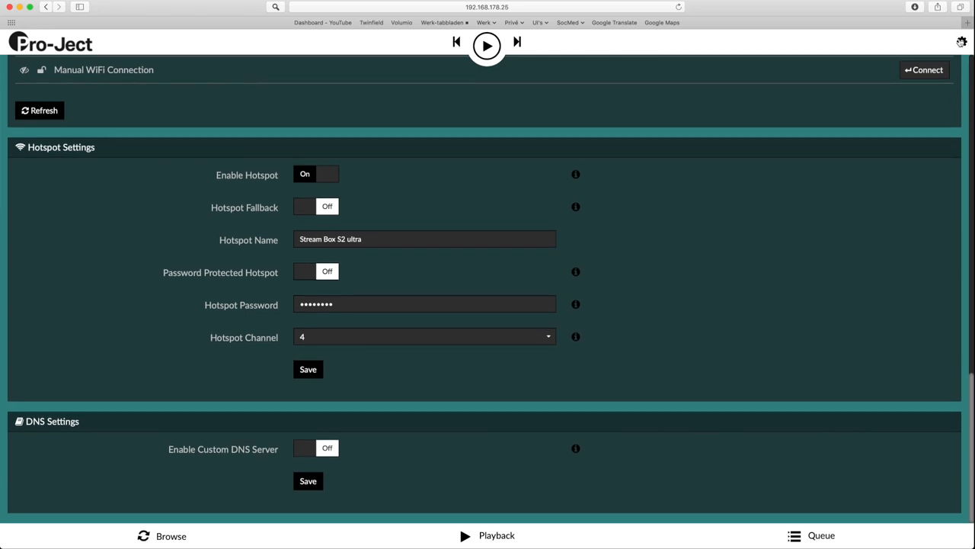